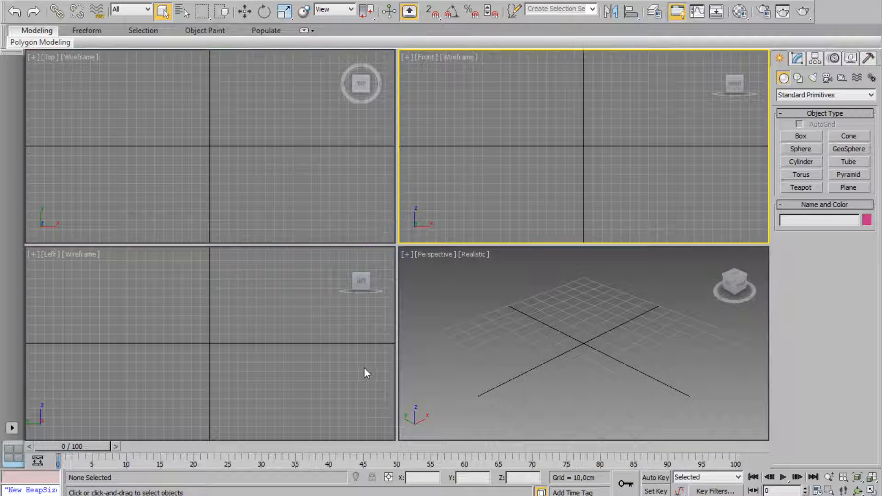
# Step: Activate the Perspective viewport and show the Systems category with Bones, Biped, Sunlight and Daylight
pyautogui.click(583, 342)
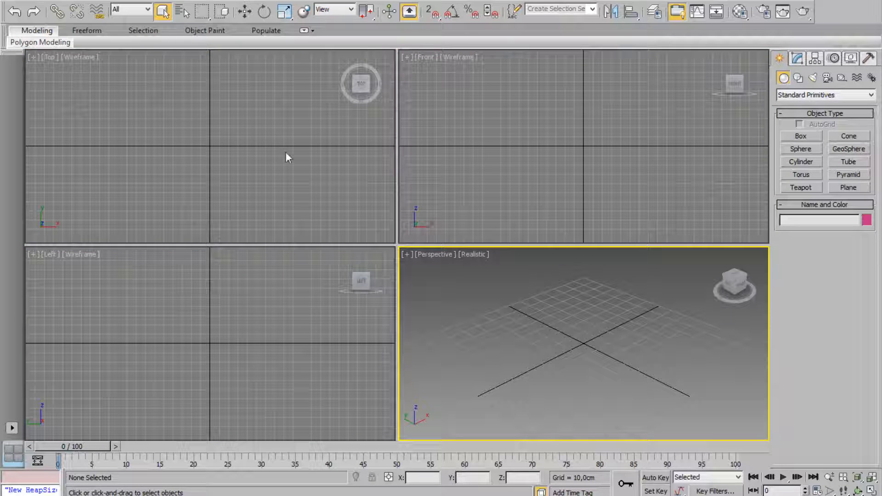
pyautogui.moveTo(335, 217)
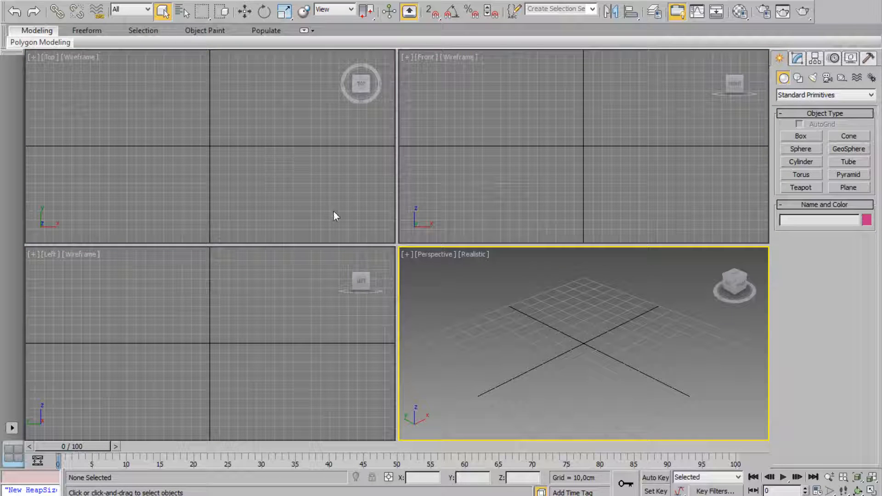
pyautogui.click(871, 77)
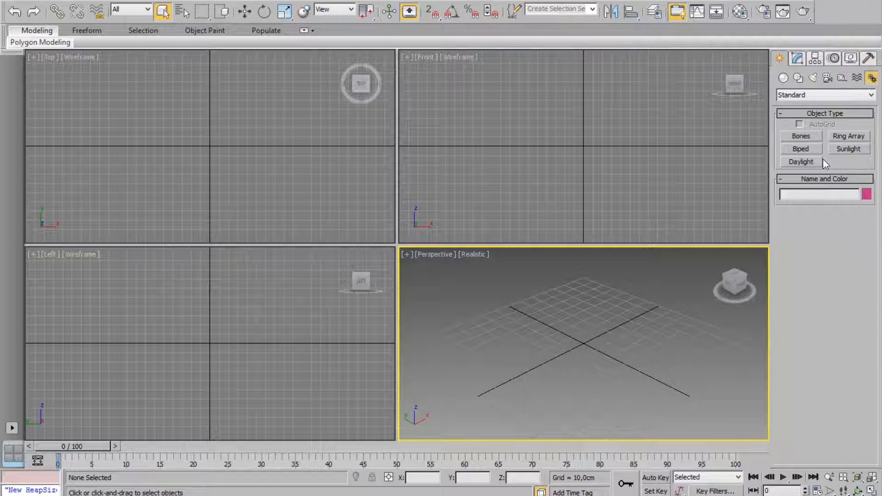
# Step: Create biped Bip001 and show its Motion Flow graph with clips clip1 through clip5
pyautogui.click(801, 149)
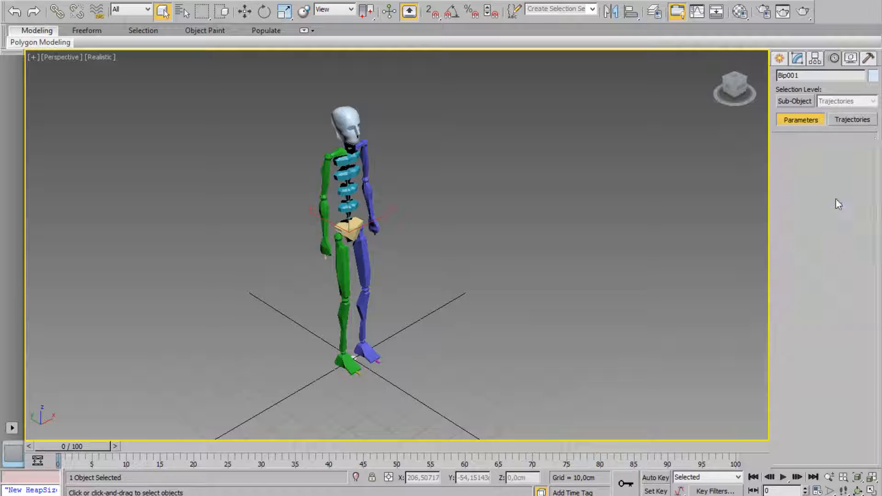
pyautogui.click(836, 201)
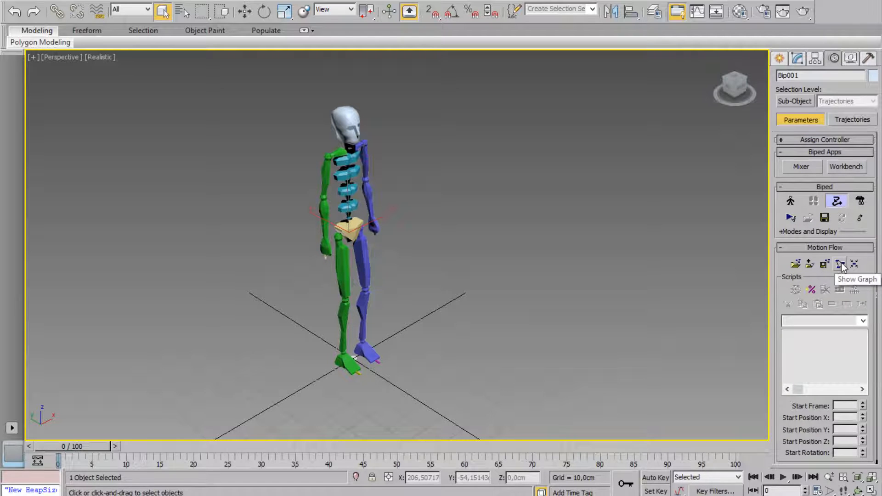
pyautogui.click(839, 264)
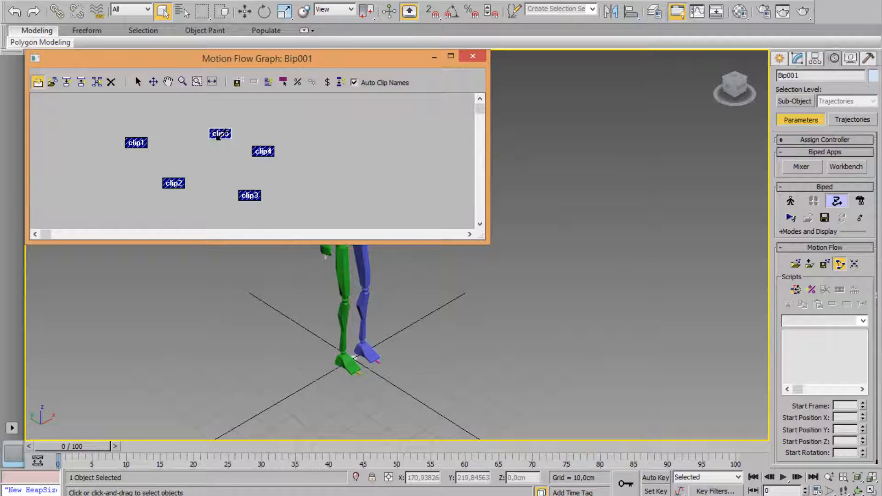
# Step: Load NTSC_bodyguard3.bip into clip1
pyautogui.doubleClick(136, 142)
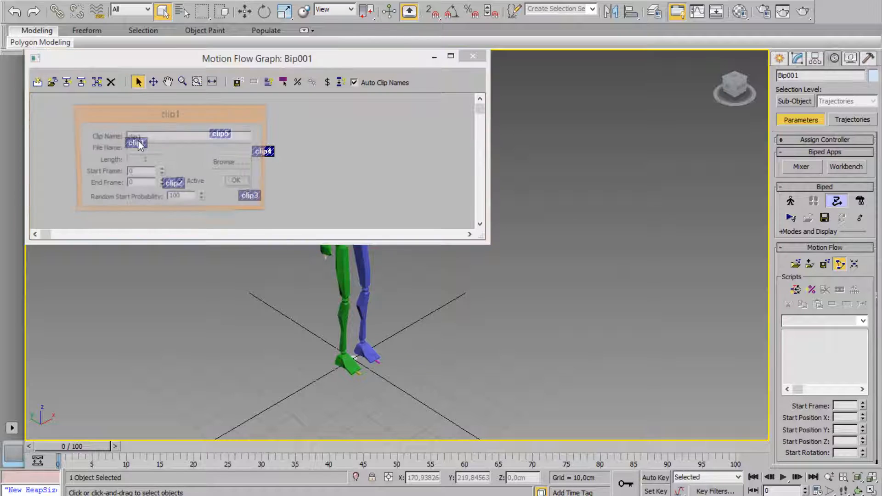
pyautogui.click(231, 163)
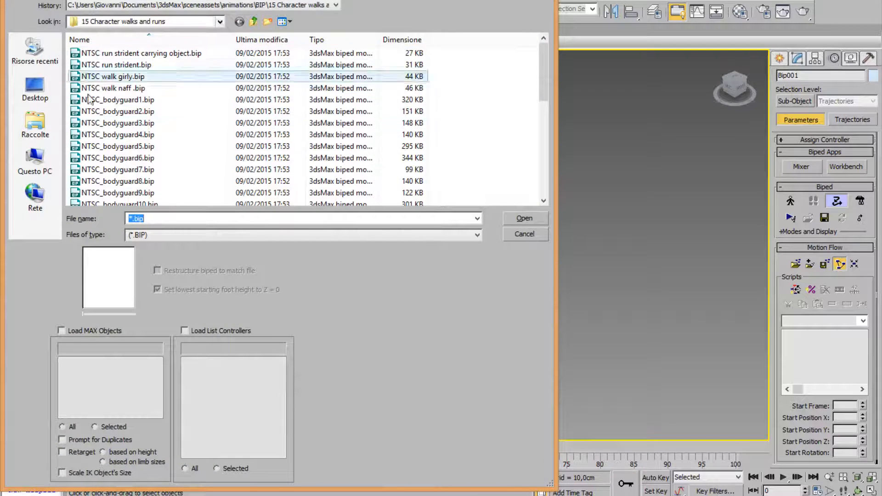
pyautogui.click(118, 122)
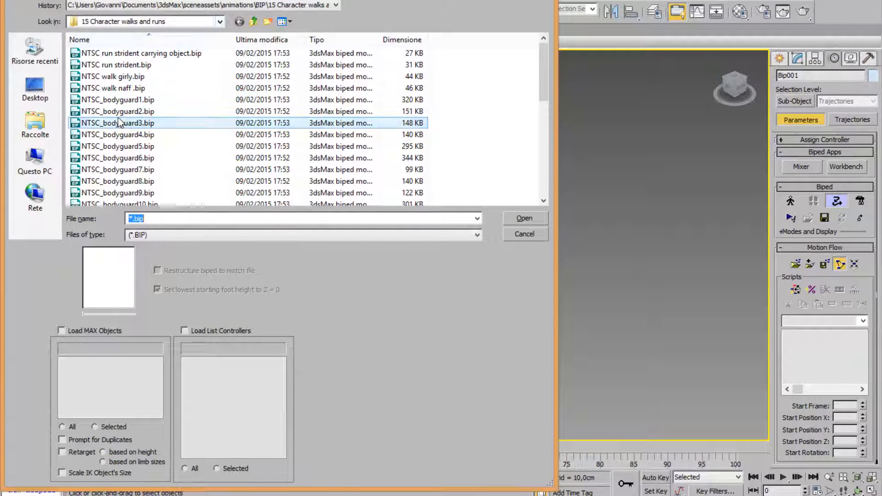
pyautogui.click(523, 218)
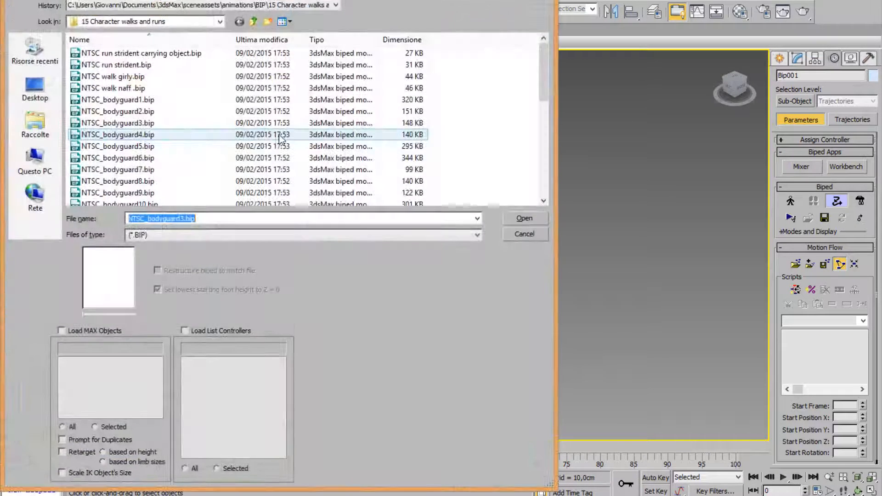
# Step: Load the NTSC Walk Cool Girl Carrying Both Hands motion from the BIP folder into clip2
pyautogui.click(219, 21)
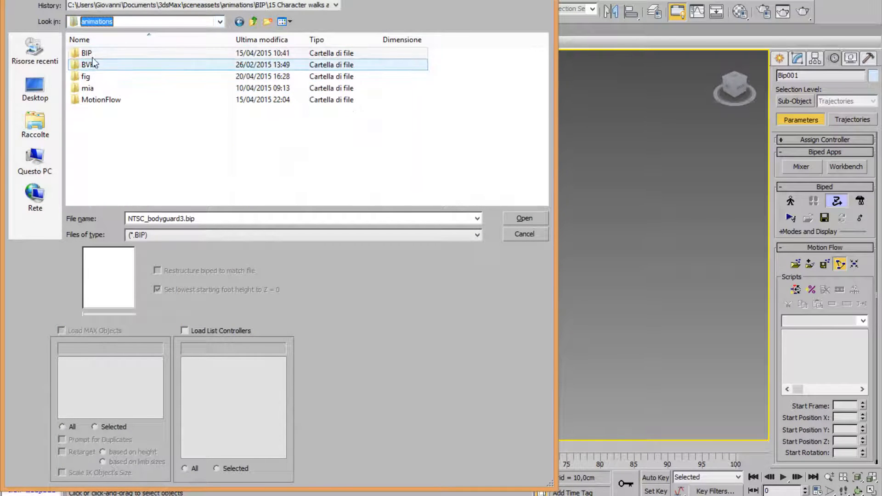
pyautogui.doubleClick(87, 53)
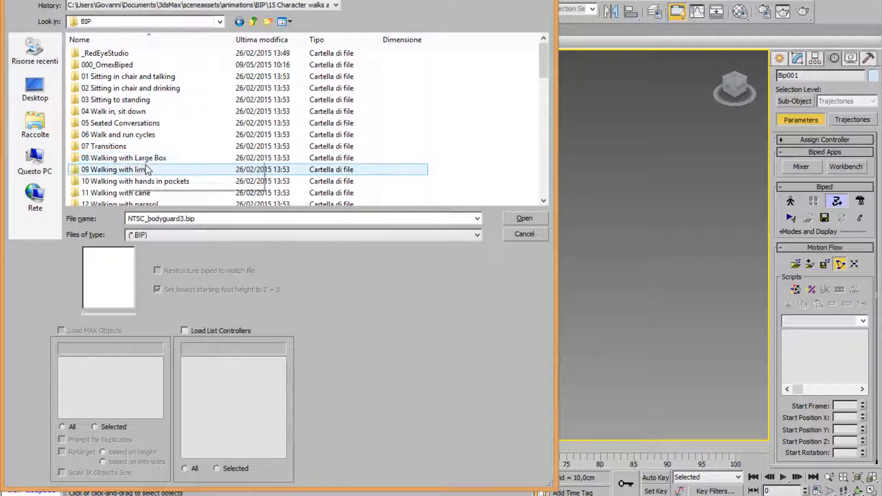
pyautogui.scroll(-3)
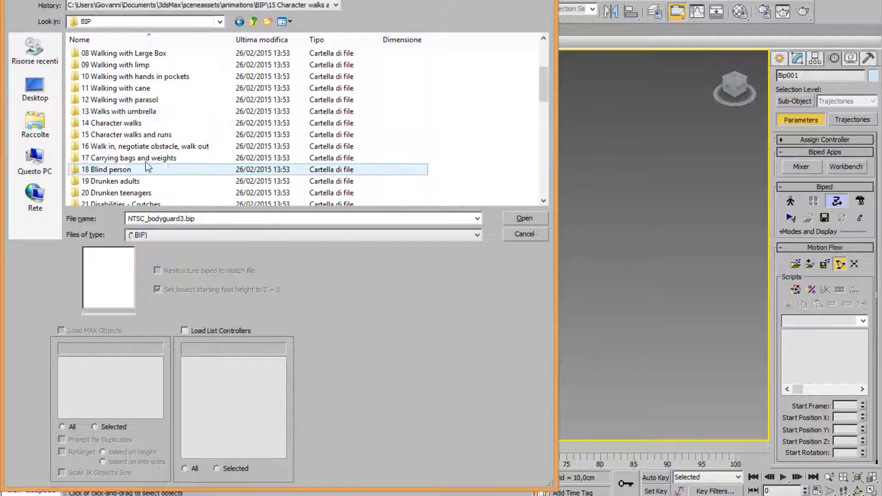
pyautogui.click(523, 219)
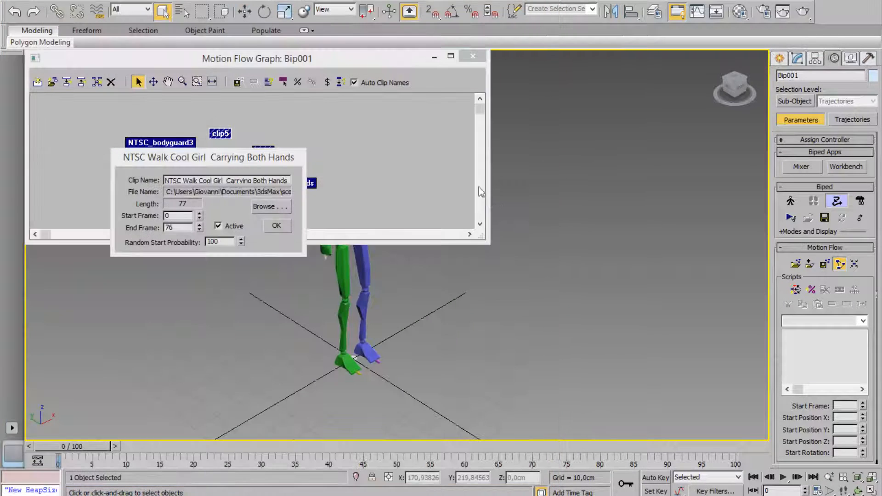
# Step: Confirm clip2 and load the woman-with-parasol walk into clip3
pyautogui.click(276, 225)
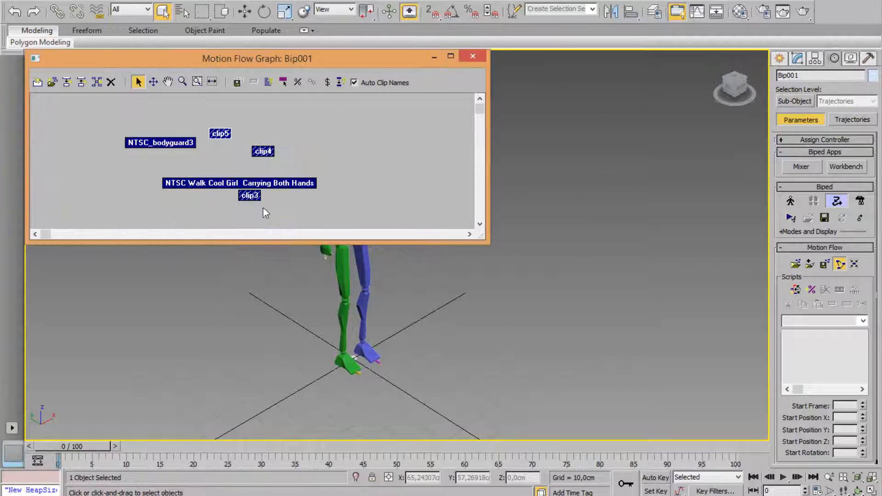
pyautogui.doubleClick(249, 194)
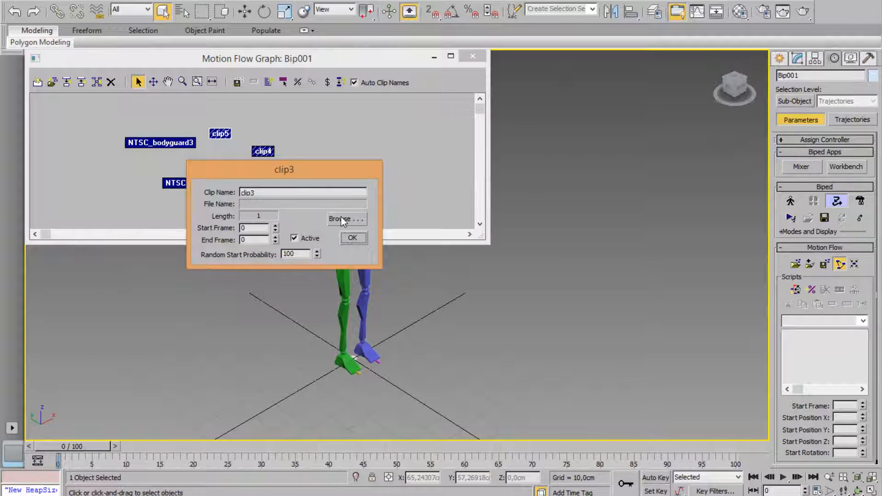
pyautogui.click(340, 219)
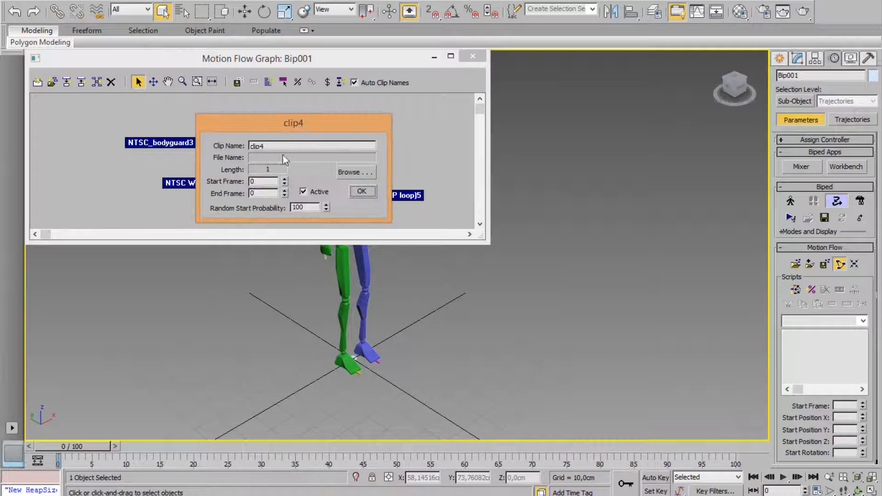
# Step: Load NTSC_musing_seated_conversation.bip into clip4 and begin browsing for clip5's motion
pyautogui.click(355, 172)
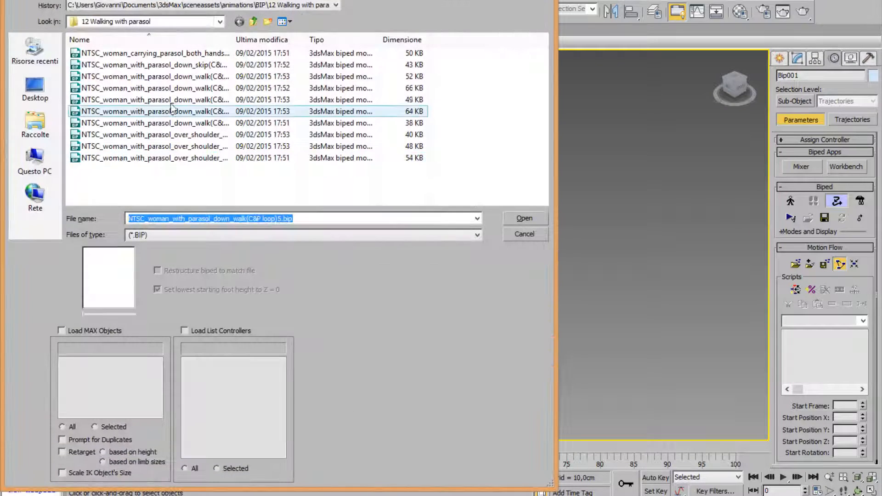
pyautogui.click(254, 21)
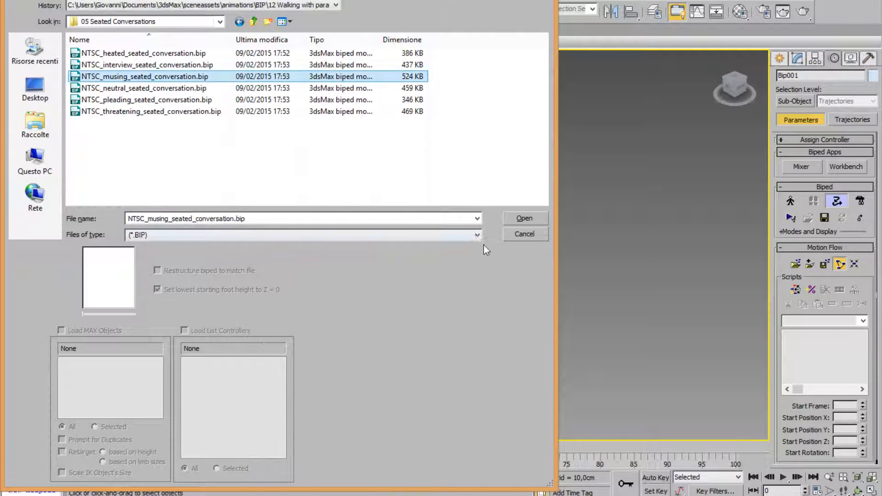
pyautogui.click(523, 218)
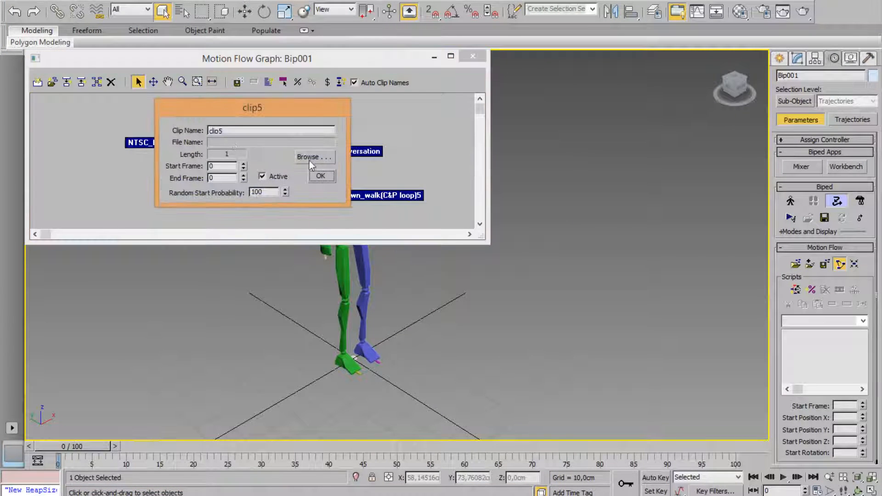
pyautogui.click(313, 156)
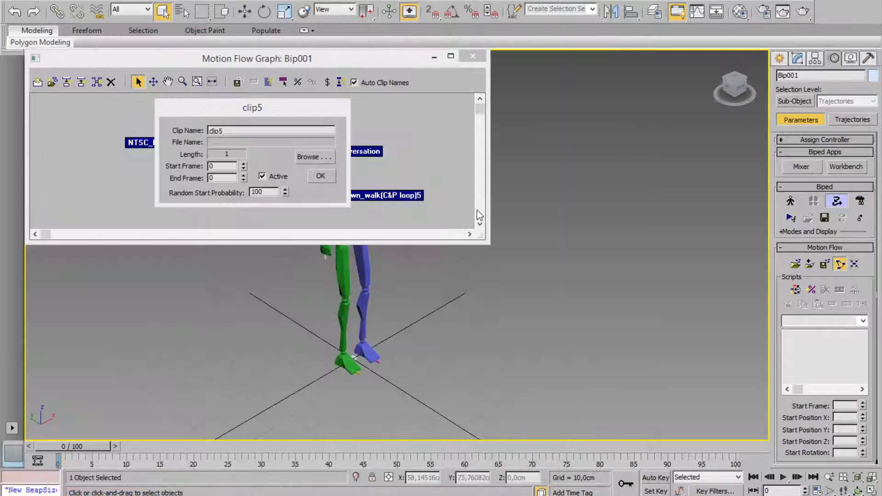
# Step: Load the blind decrepit walk-in sit-down motion into clip5 and link the clips with transitions into a loop
pyautogui.click(320, 176)
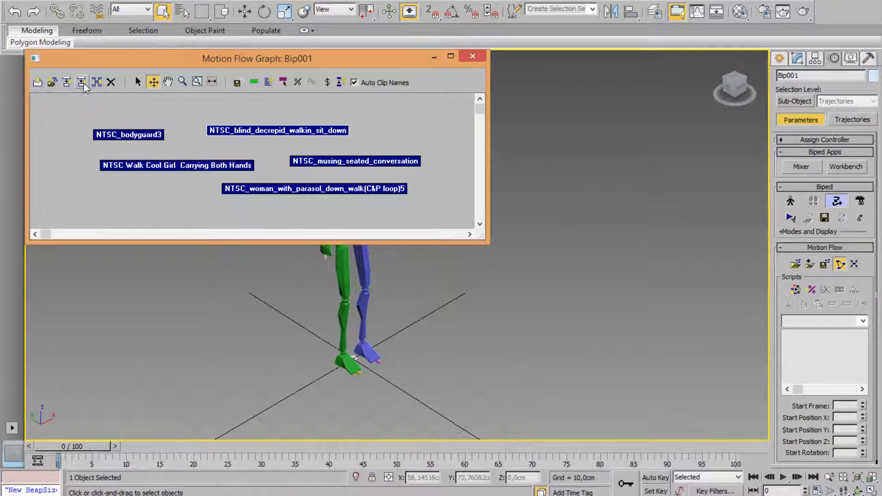
pyautogui.click(66, 81)
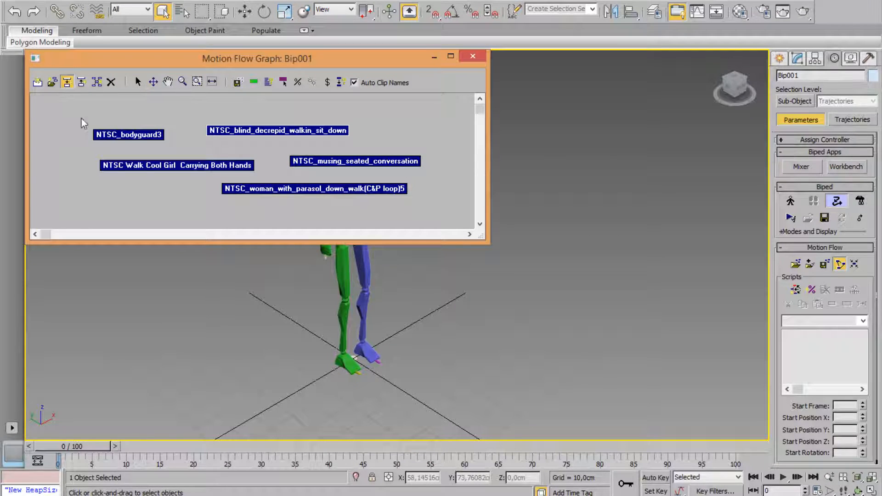
pyautogui.moveTo(129, 134); pyautogui.dragTo(152, 175)
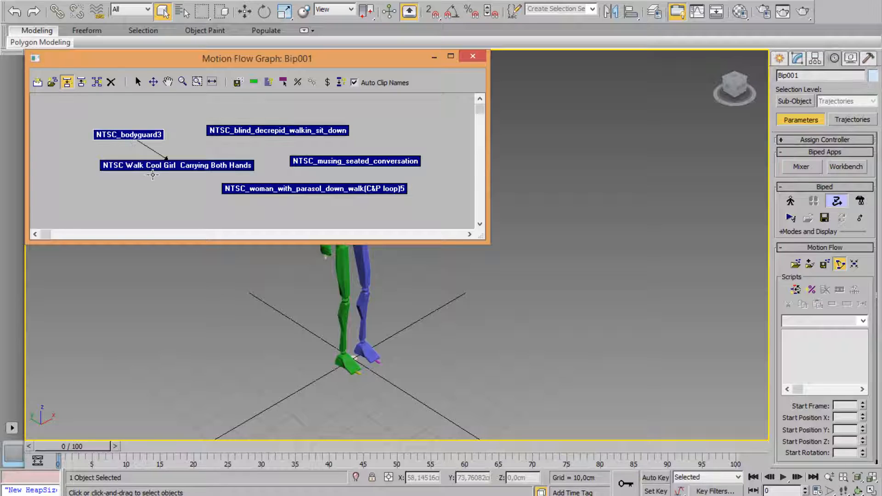
pyautogui.moveTo(151, 174); pyautogui.dragTo(260, 191)
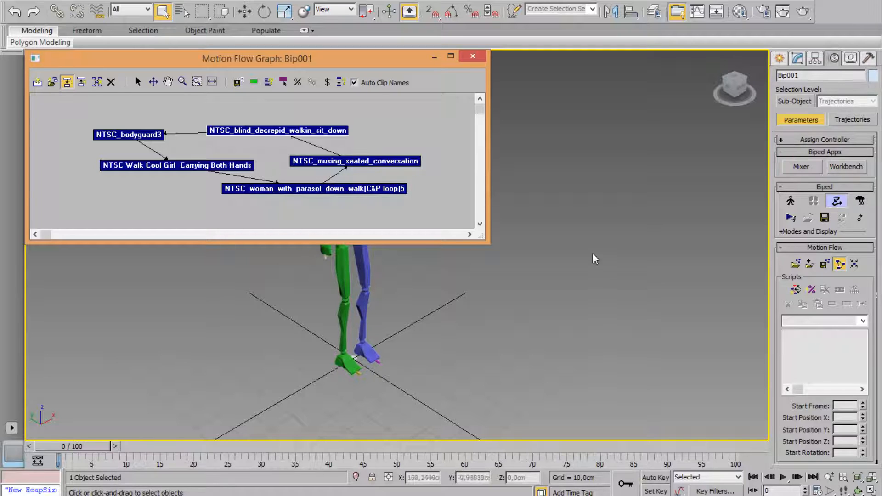
pyautogui.moveTo(797, 290)
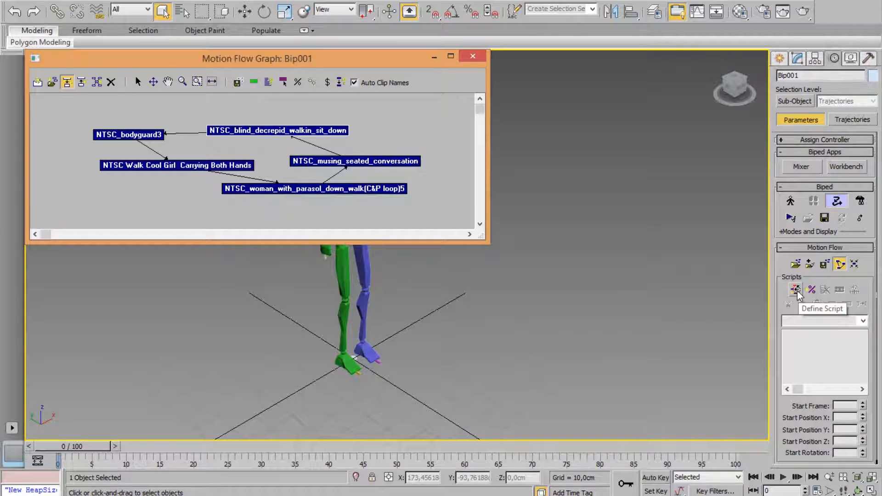
# Step: Define script1 starting from the bodyguard3 clip, laying a footstep trail for the 3560-frame animation
pyautogui.click(796, 289)
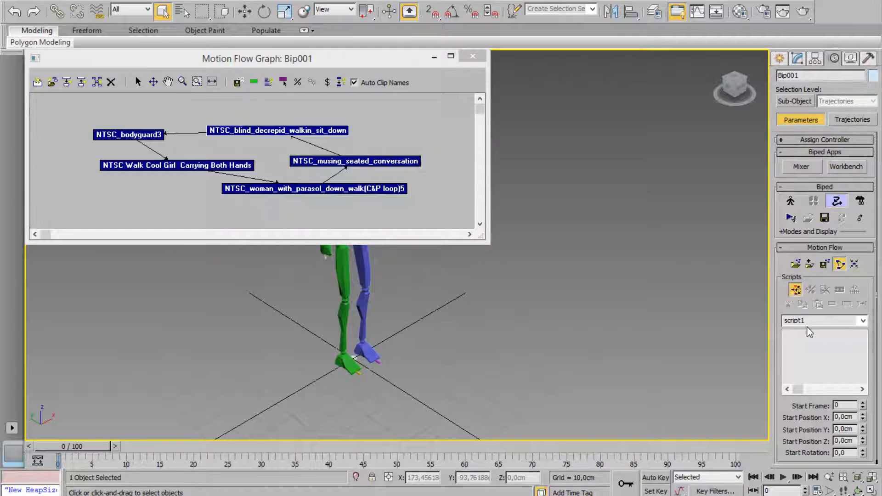
pyautogui.click(129, 134)
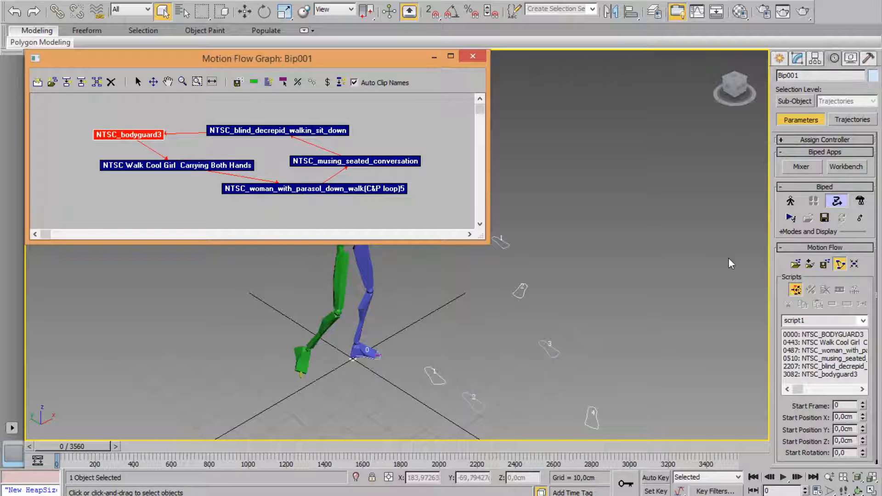
pyautogui.moveTo(257, 58); pyautogui.dragTo(94, 331)
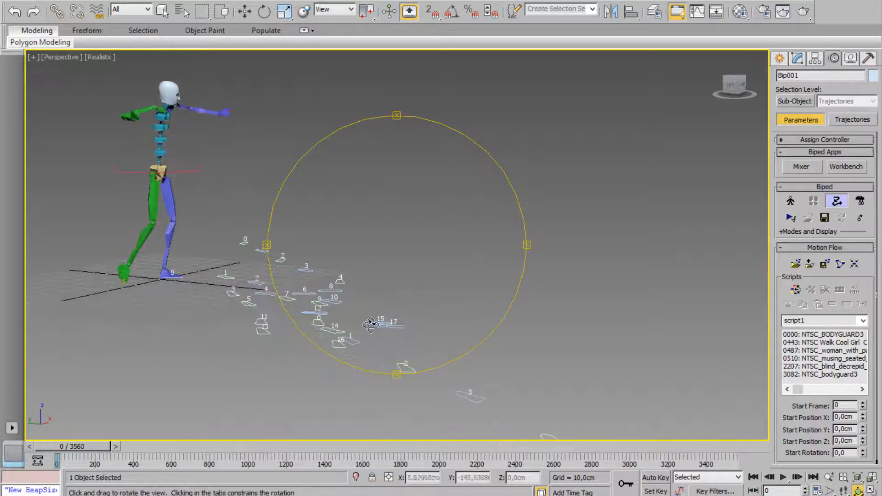
# Step: Play the animation so the biped walks along the footstep trail past frame 3179
pyautogui.click(783, 478)
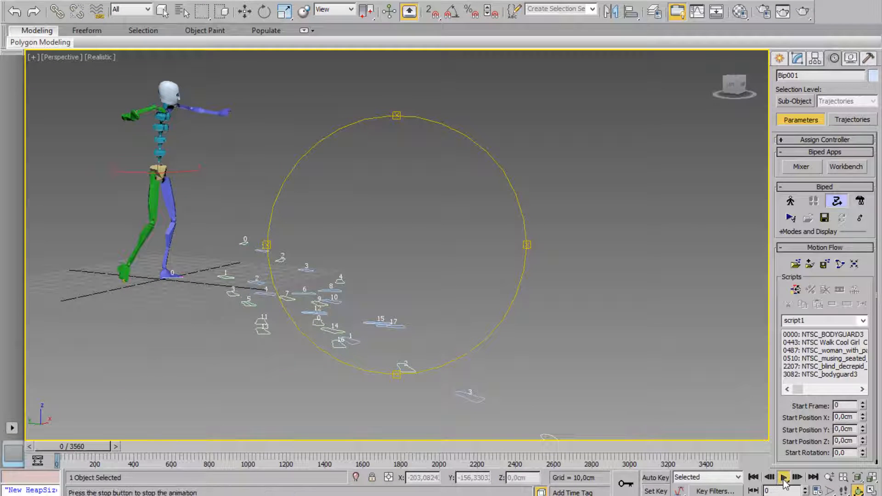
pyautogui.click(784, 477)
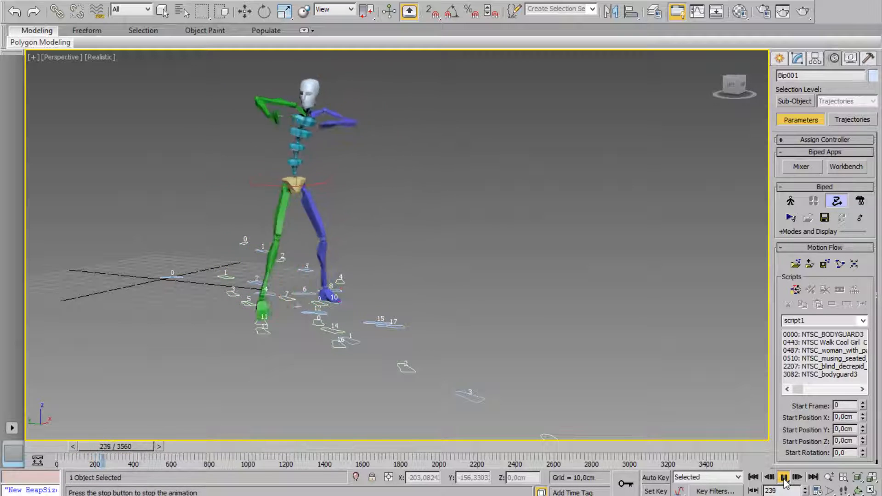
pyautogui.click(784, 478)
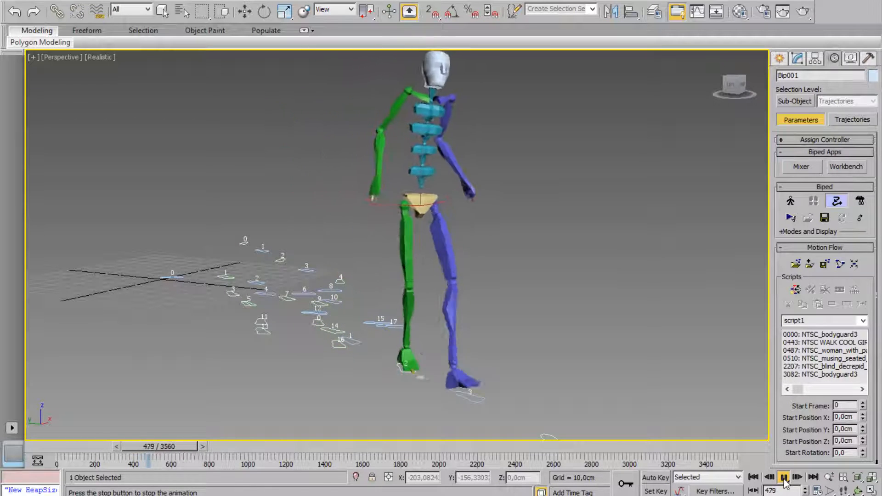
pyautogui.click(784, 477)
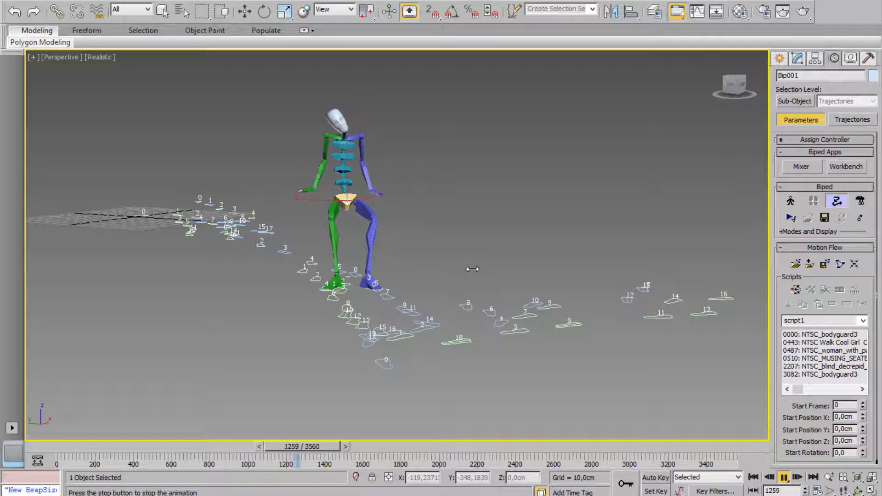
pyautogui.click(784, 477)
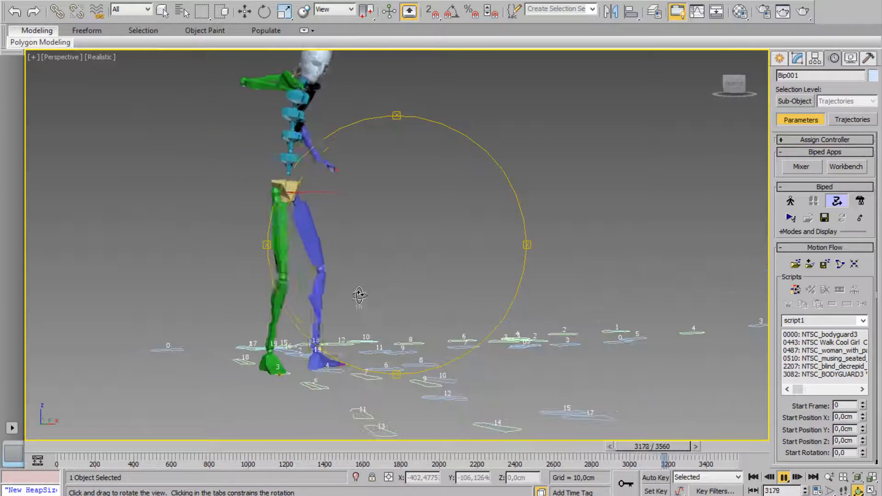
# Step: Orbit around the walking biped during playback, then stop at frame 138
pyautogui.moveTo(652, 456); pyautogui.dragTo(676, 455)
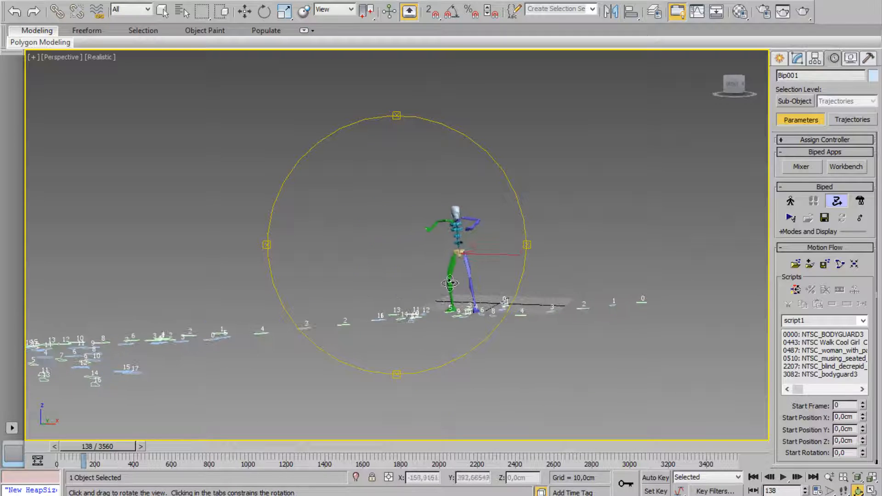
pyautogui.moveTo(450, 281); pyautogui.dragTo(464, 218)
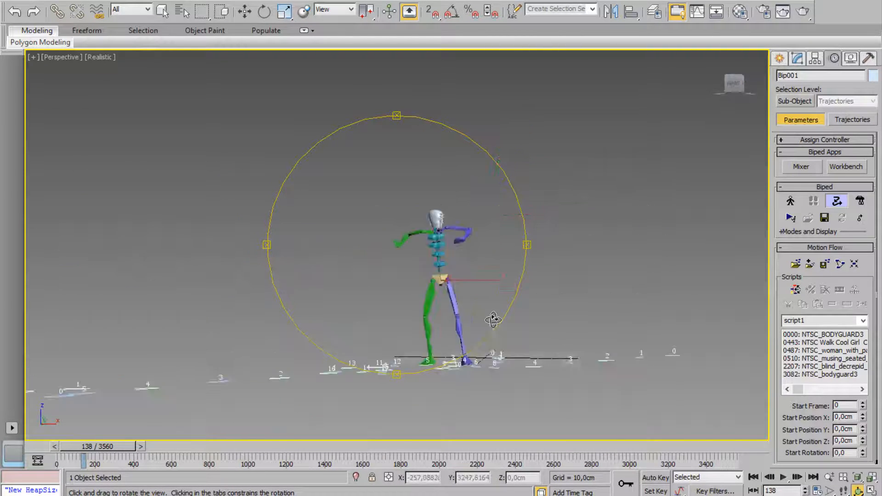
pyautogui.moveTo(493, 320); pyautogui.dragTo(436, 273)
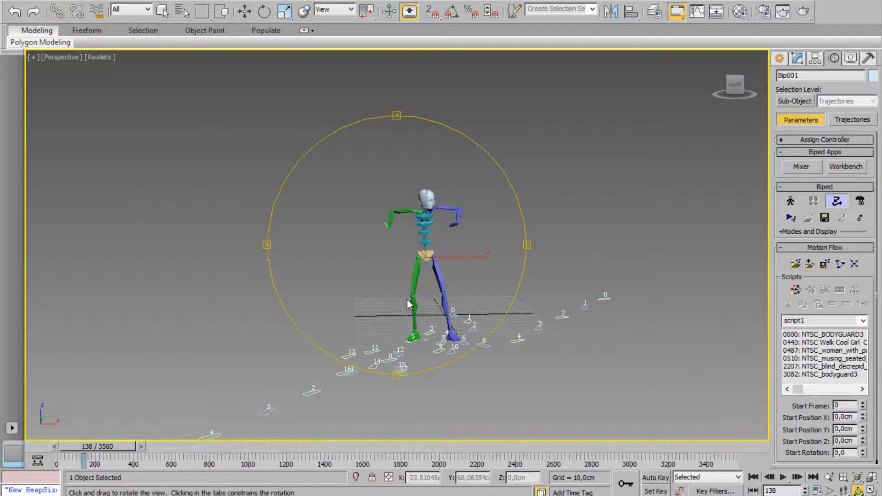
pyautogui.moveTo(854, 264)
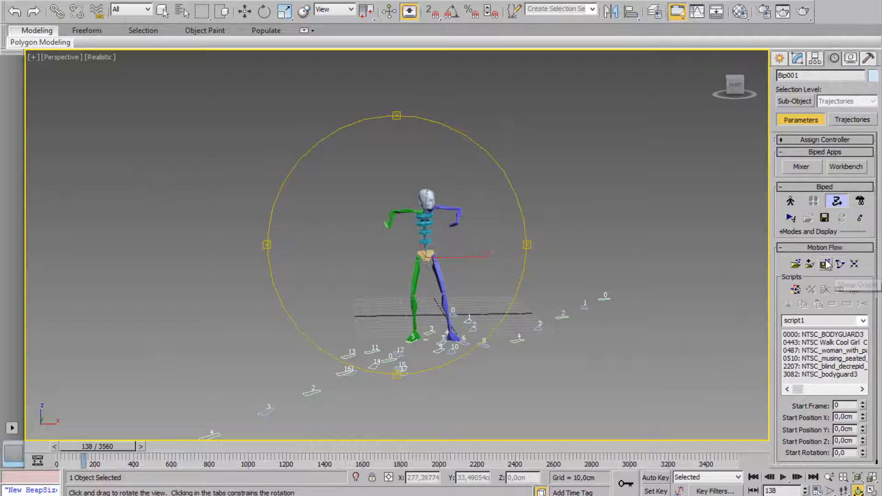
pyautogui.moveTo(826, 264)
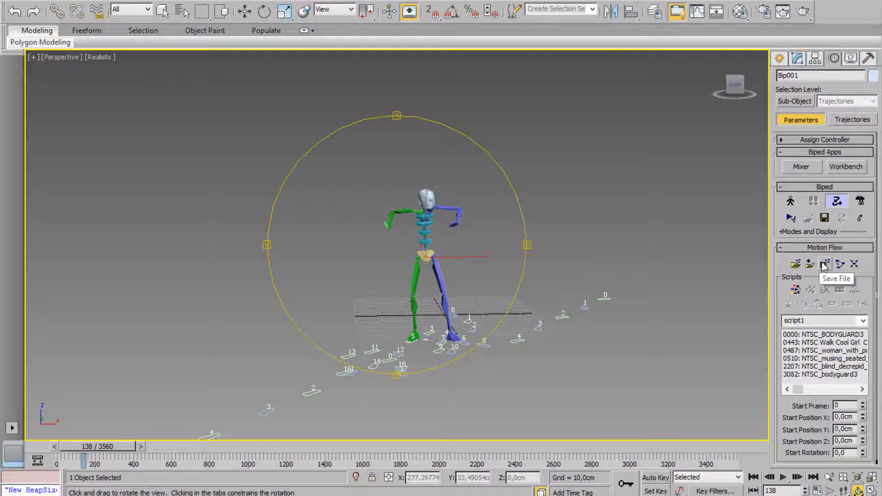
pyautogui.moveTo(795, 265)
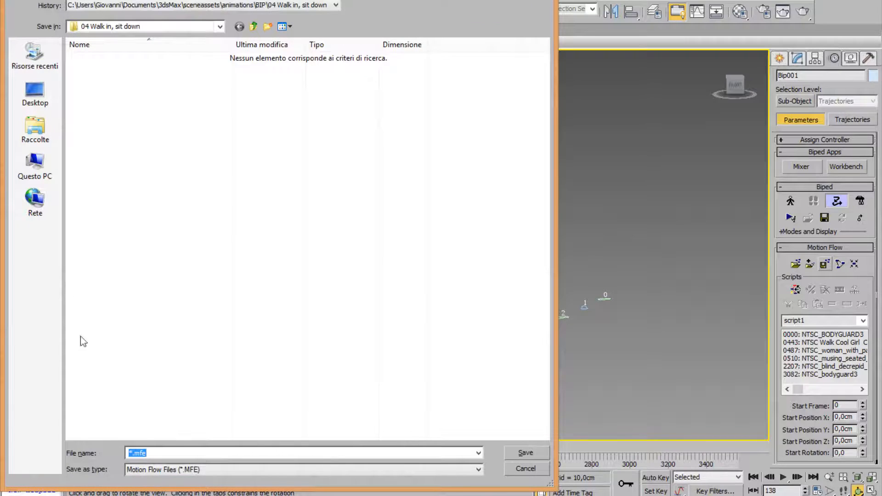
pyautogui.click(477, 470)
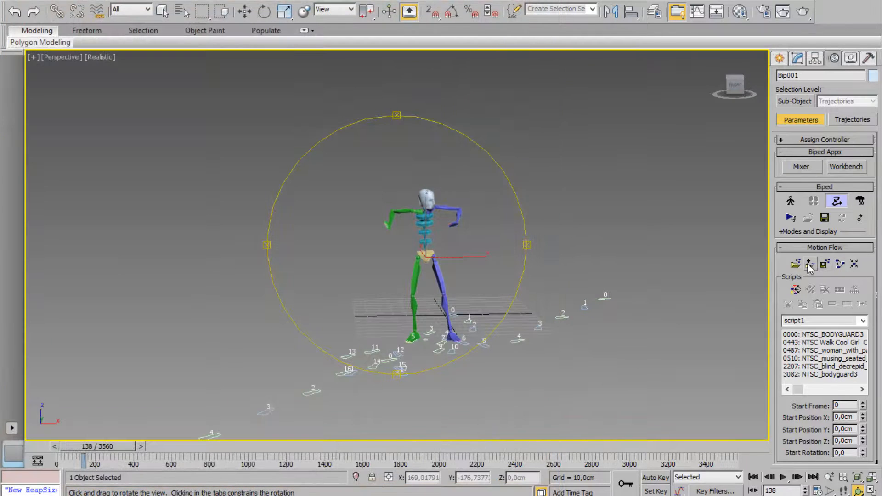
# Step: Switch to the four-view layout (top, front, left, perspective) and activate the Perspective view
pyautogui.click(796, 263)
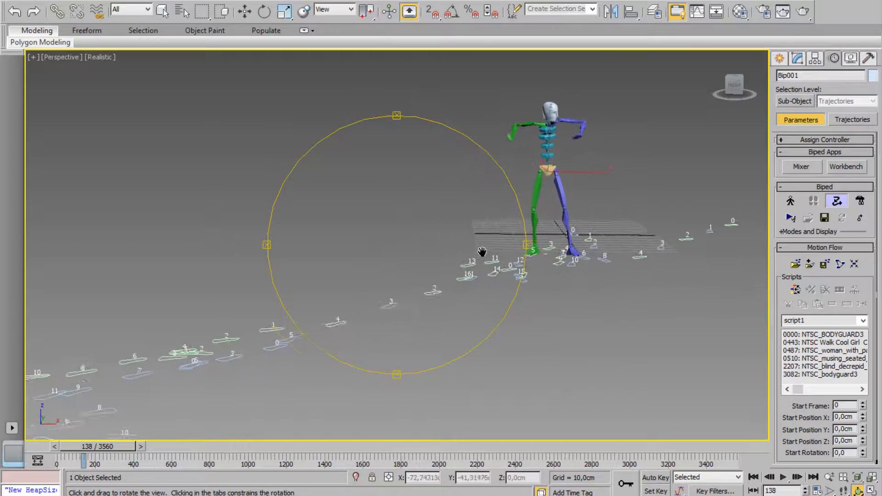
pyautogui.moveTo(481, 252); pyautogui.dragTo(419, 257)
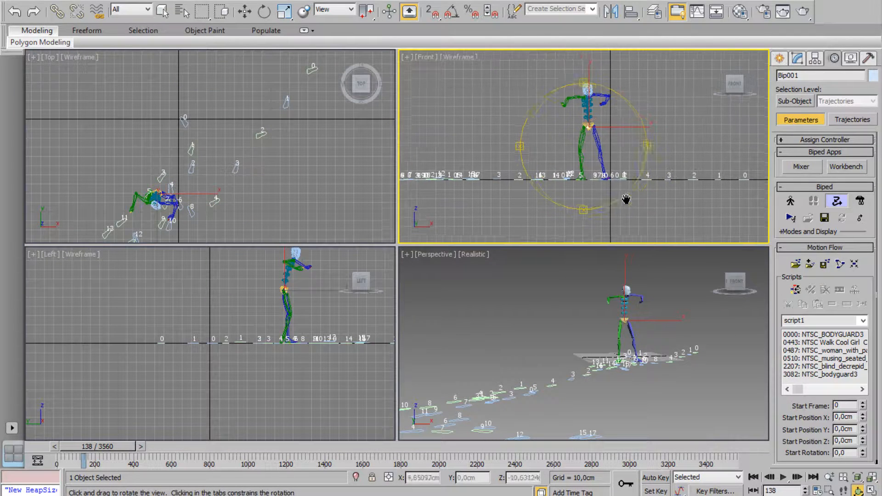
pyautogui.click(607, 340)
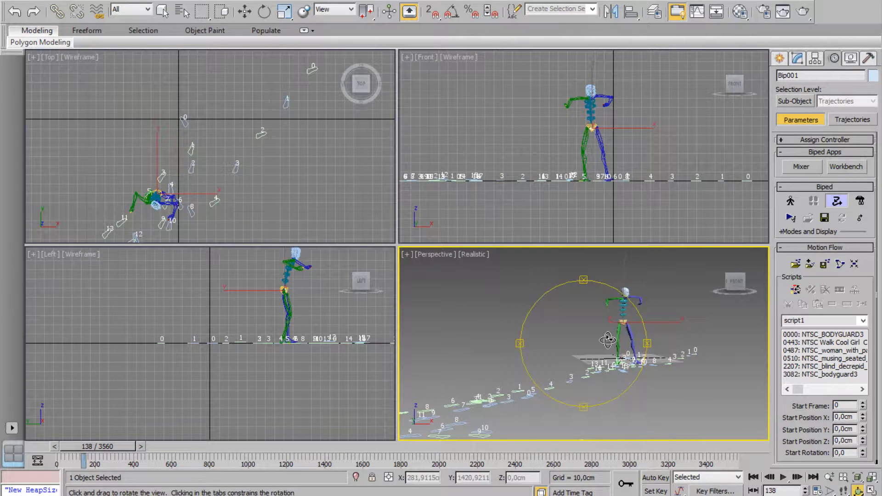